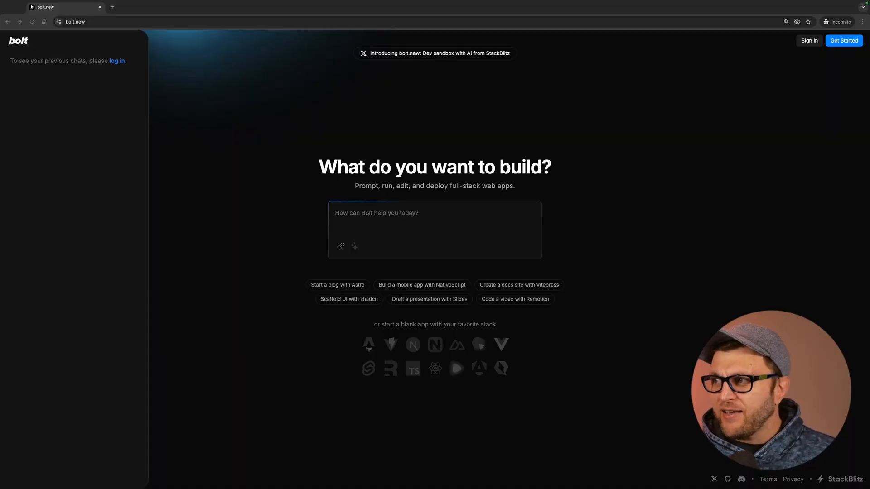
# - Register a new StackBlitz account with email, username and password, landing back on Bolt signed in
pyautogui.click(844, 41)
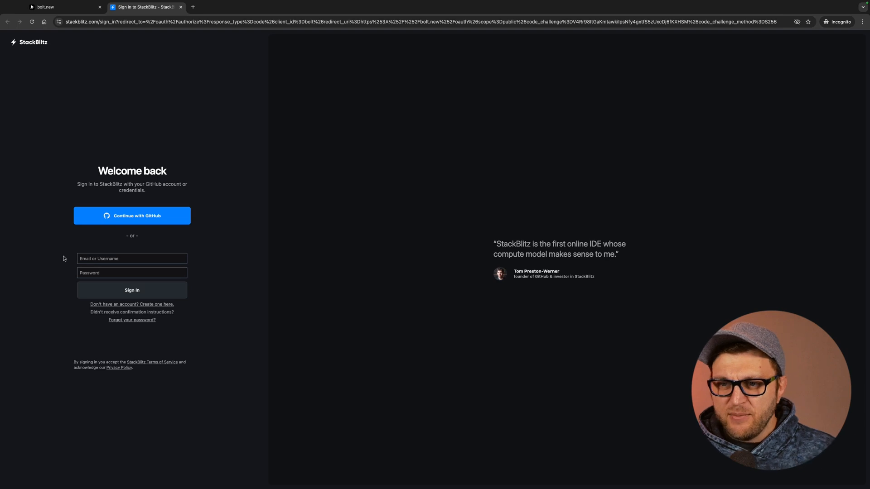
pyautogui.click(132, 258)
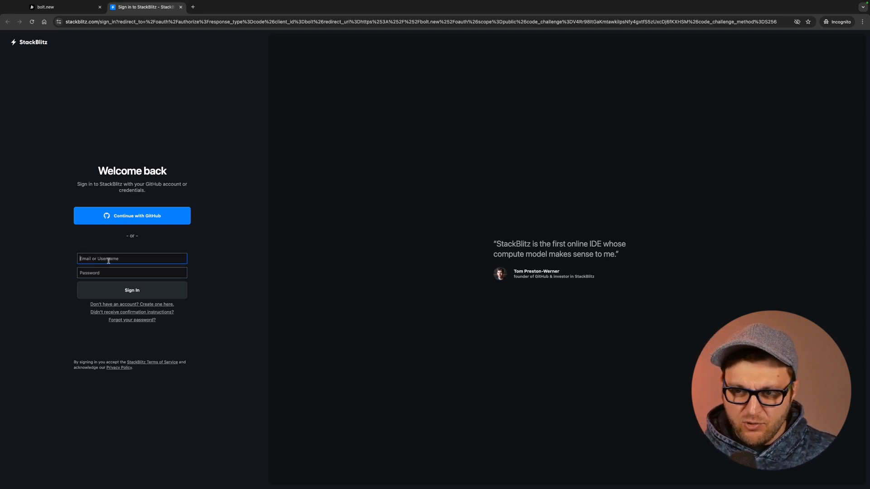
pyautogui.click(132, 304)
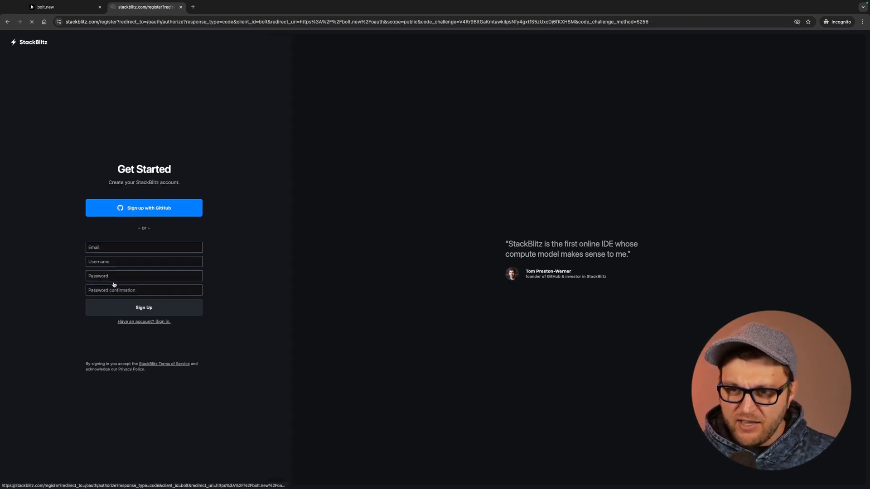
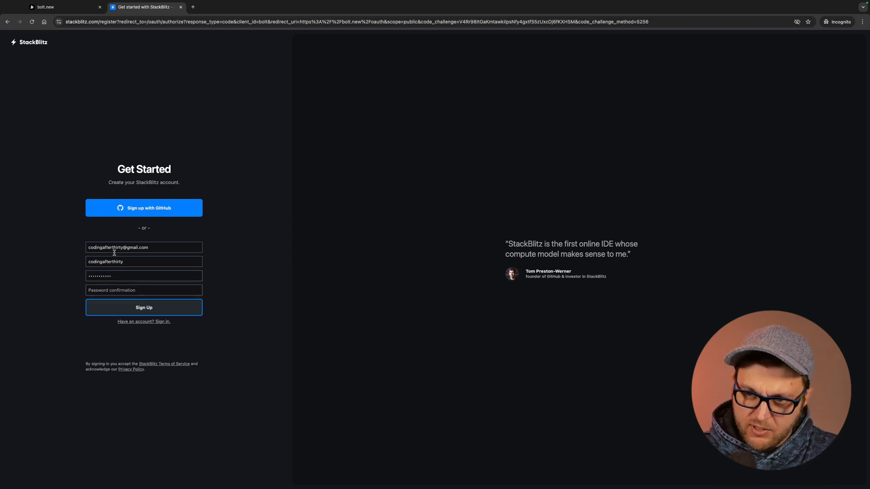
pyautogui.click(145, 290)
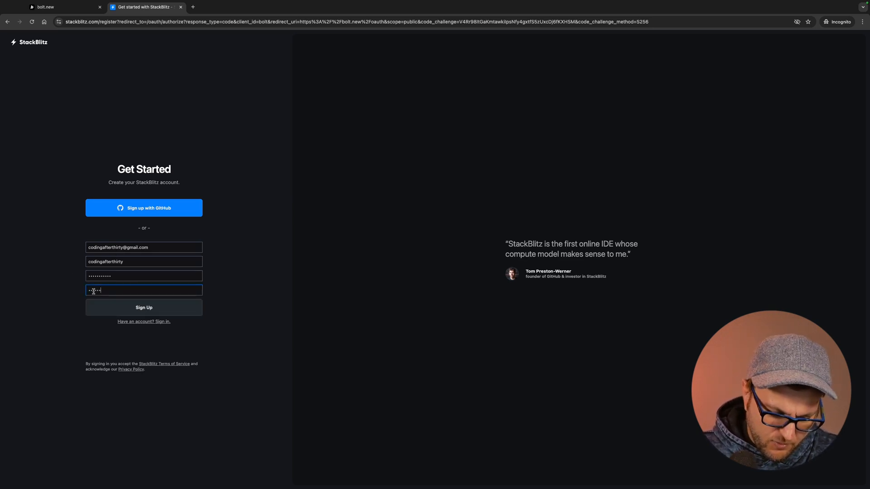
pyautogui.click(144, 307)
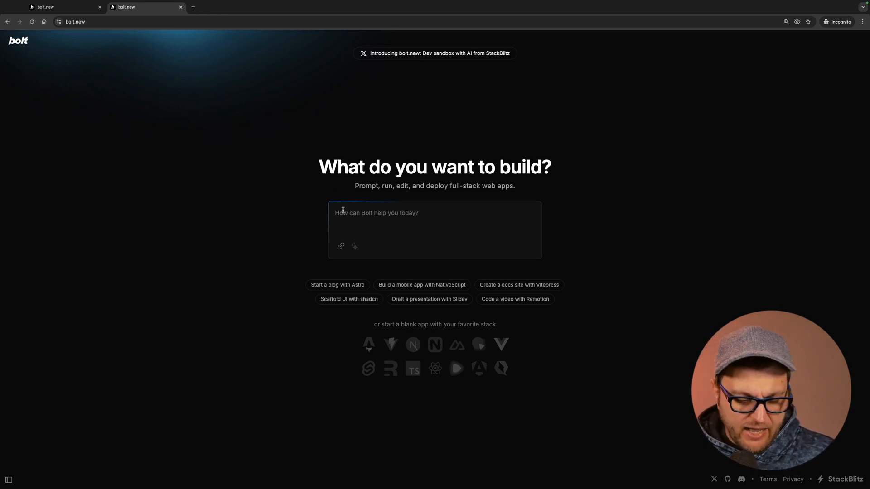
# - Send Bolt the prompt to generate a doggy daycare website with a scheduling calendar
pyautogui.write('Generate a doggy daycare website with a calendar for folks to be able to schedule appointments. Use astro with vanilla js and tailwind for styling.')
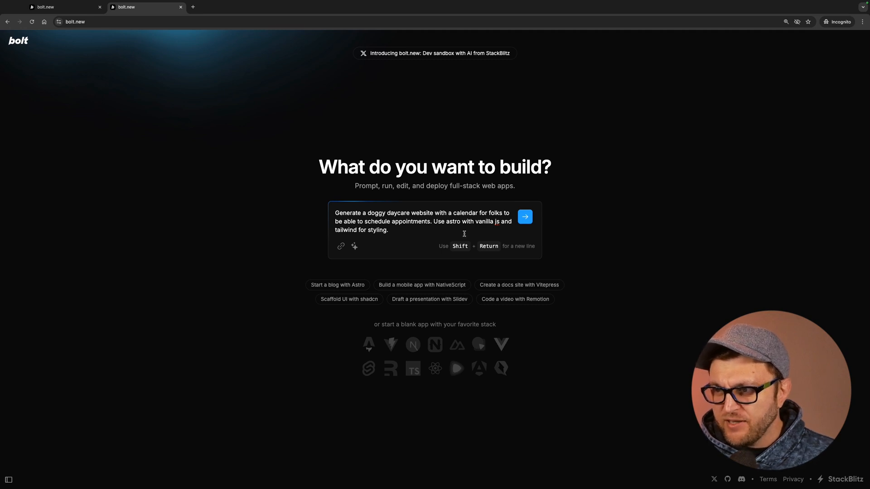
pyautogui.click(525, 217)
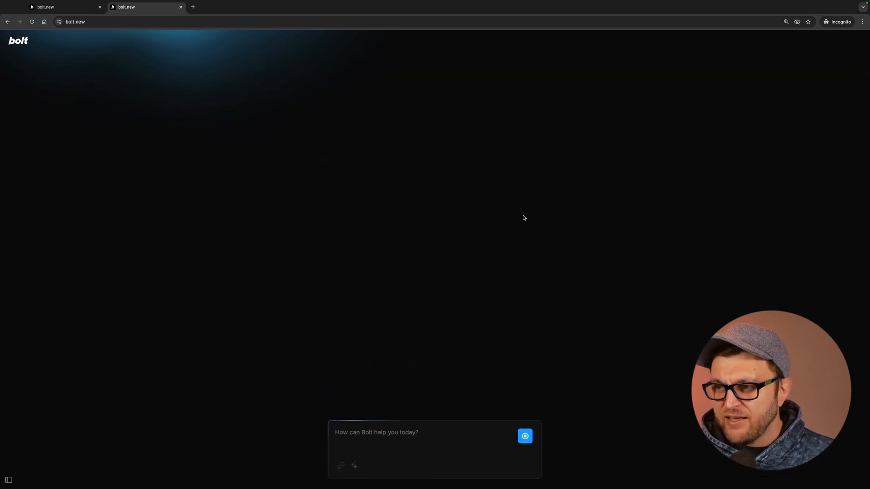
pyautogui.click(525, 435)
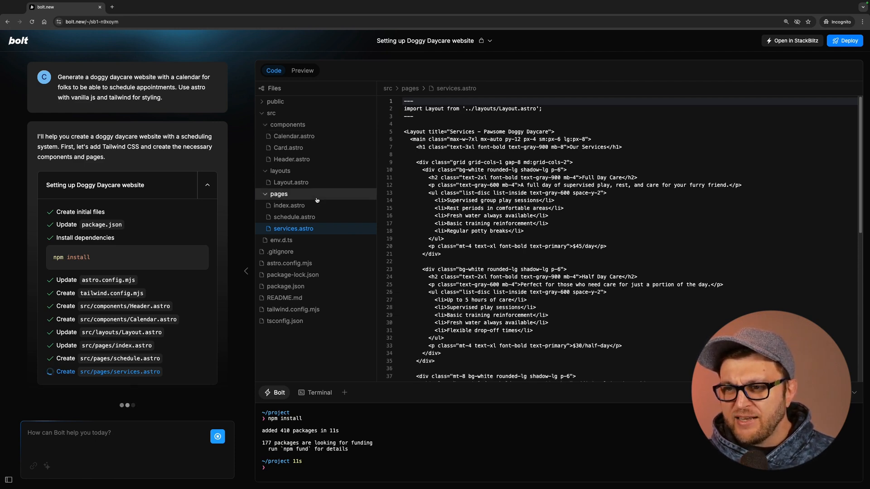
pyautogui.moveTo(328, 243)
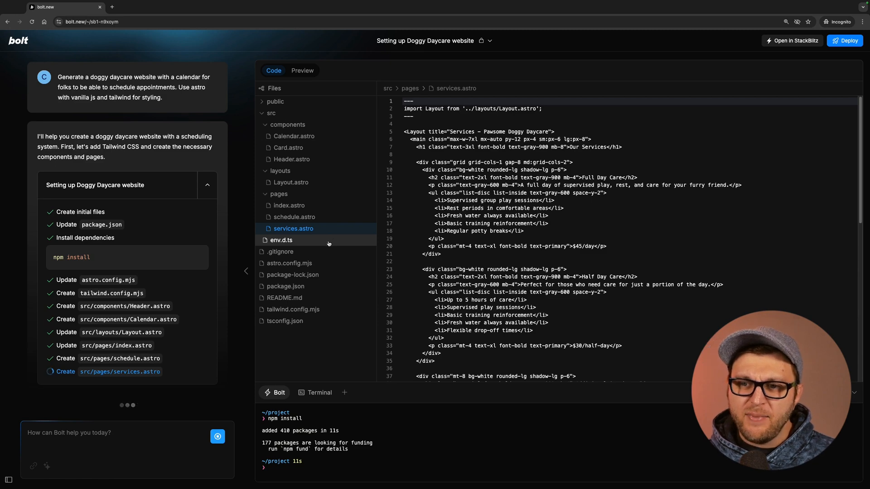
# - Preview the Pawsome Daycare site, go to Schedule Now and try an Available time slot
pyautogui.click(302, 71)
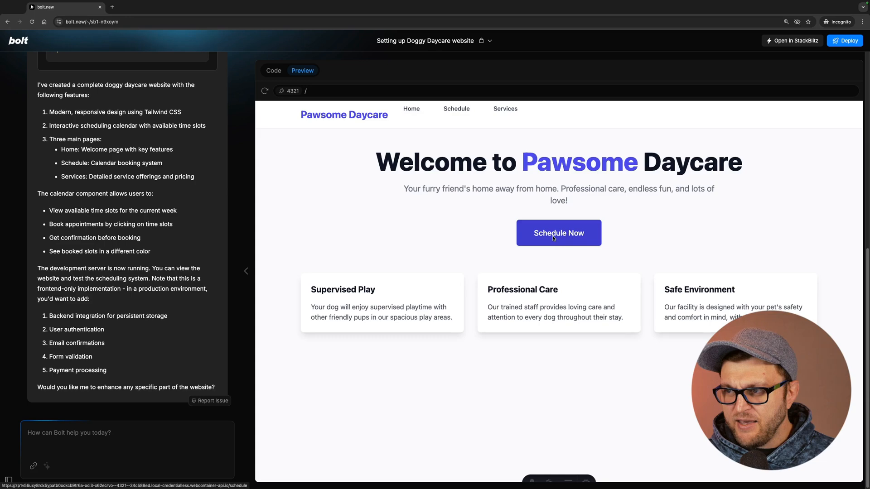
pyautogui.click(558, 233)
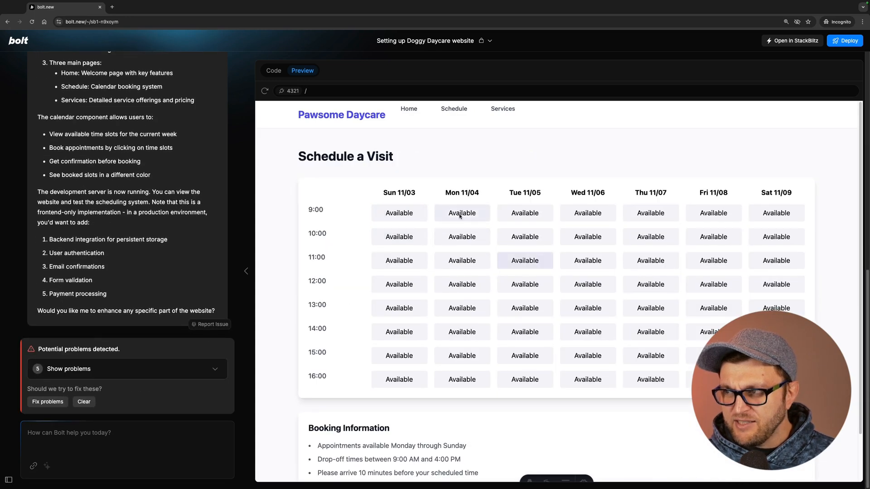
pyautogui.click(399, 213)
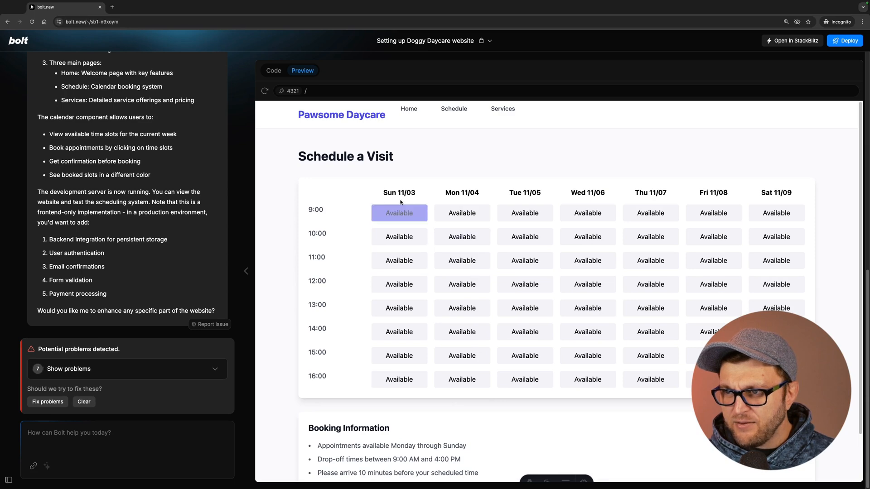
pyautogui.click(408, 108)
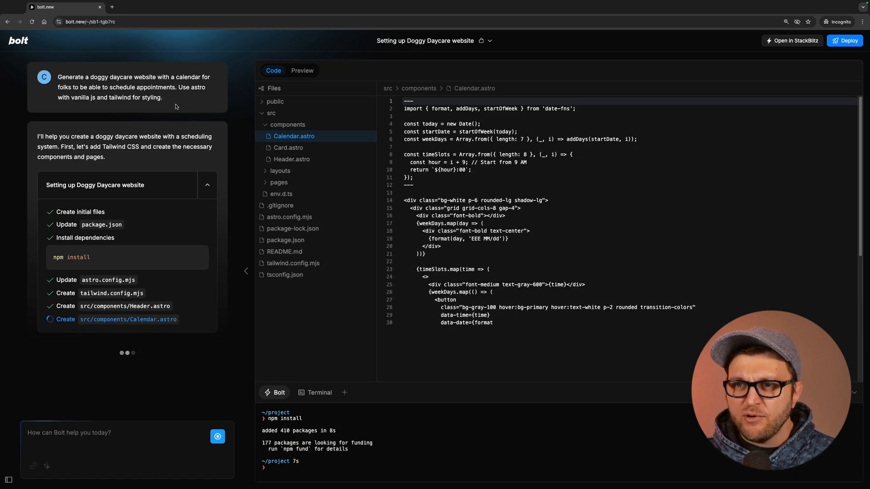
# - Select the original prompt text and open the regenerated project in StackBlitz
pyautogui.tripleClick(133, 88)
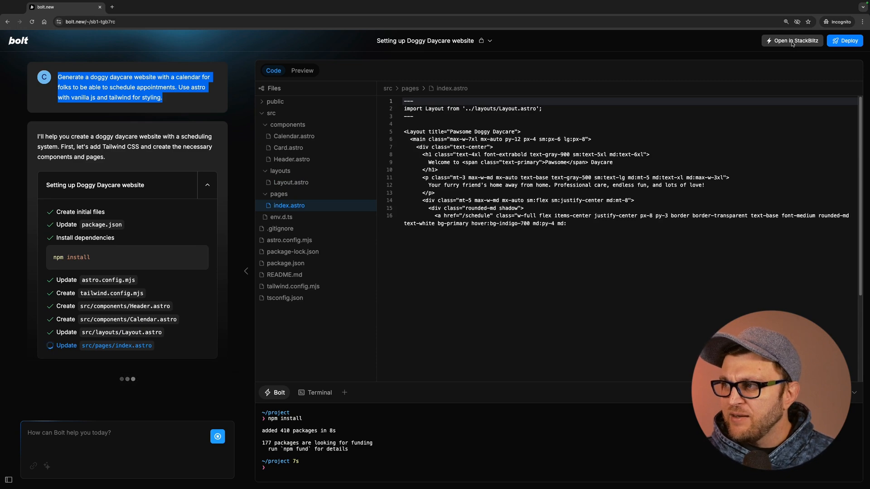
pyautogui.click(793, 40)
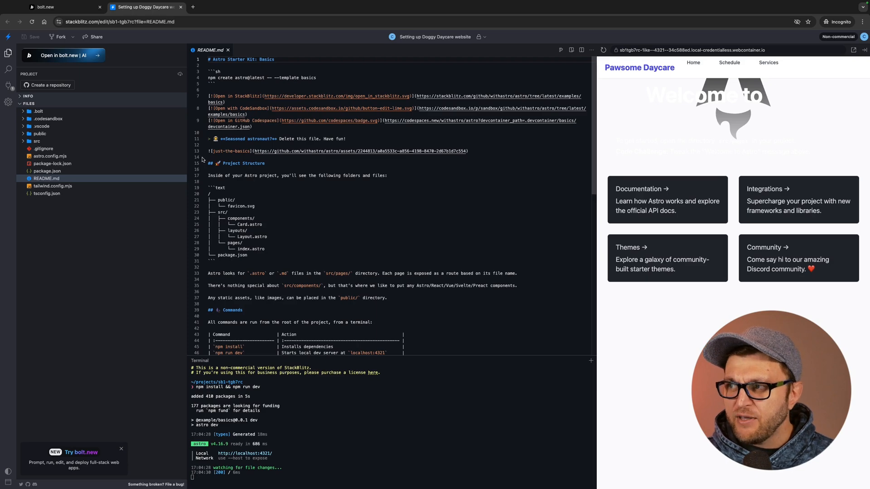
pyautogui.moveTo(235, 160)
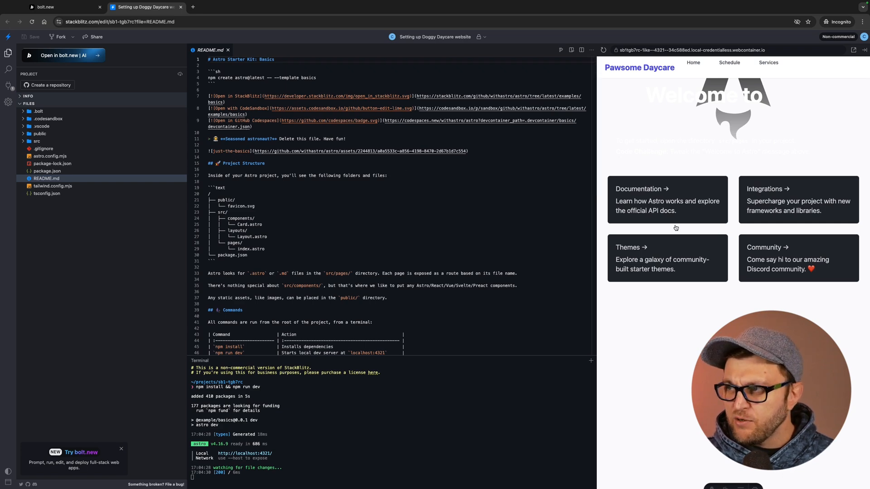
pyautogui.moveTo(679, 166)
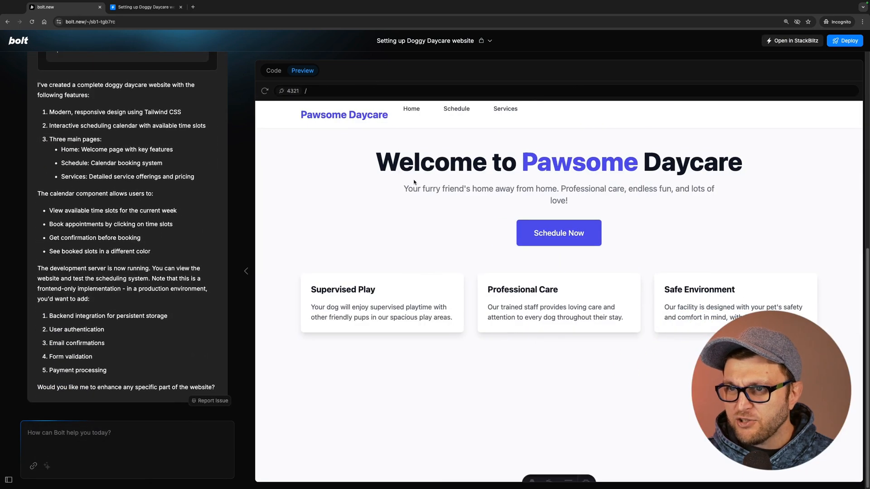
pyautogui.moveTo(468, 200)
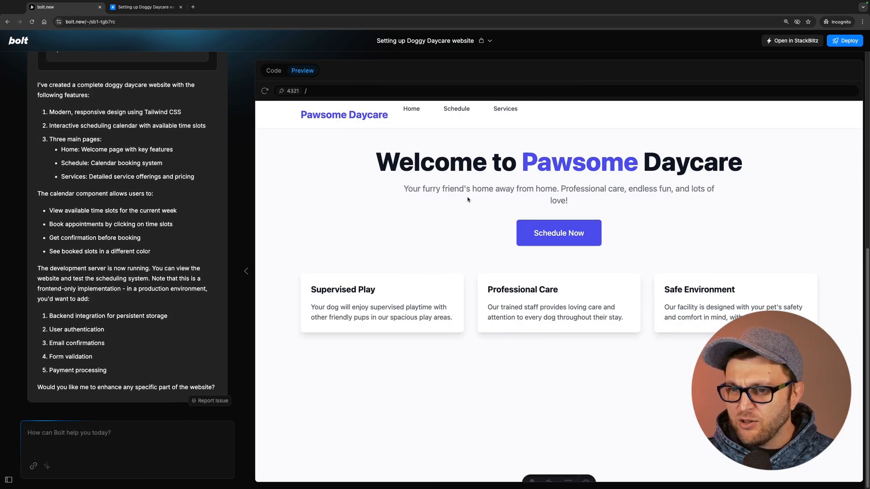
# - Reopen the project in StackBlitz, view Card.astro, then return to the Bolt.new tab
pyautogui.click(792, 40)
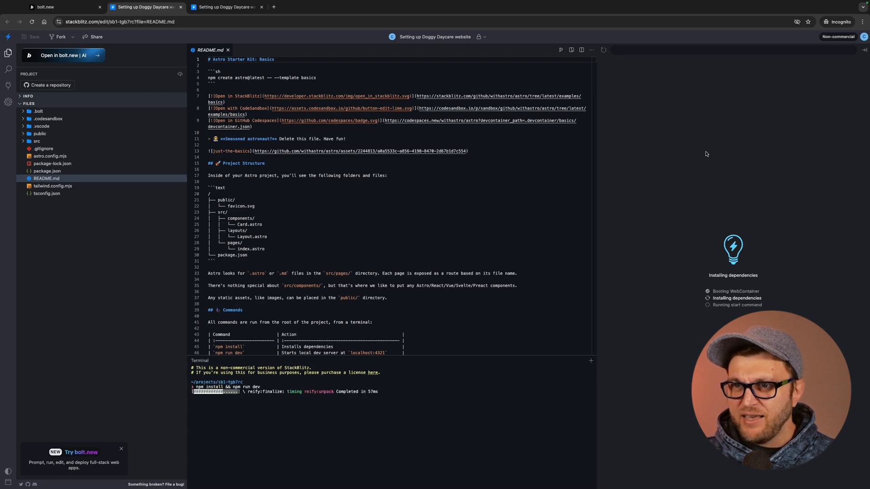
pyautogui.moveTo(706, 154)
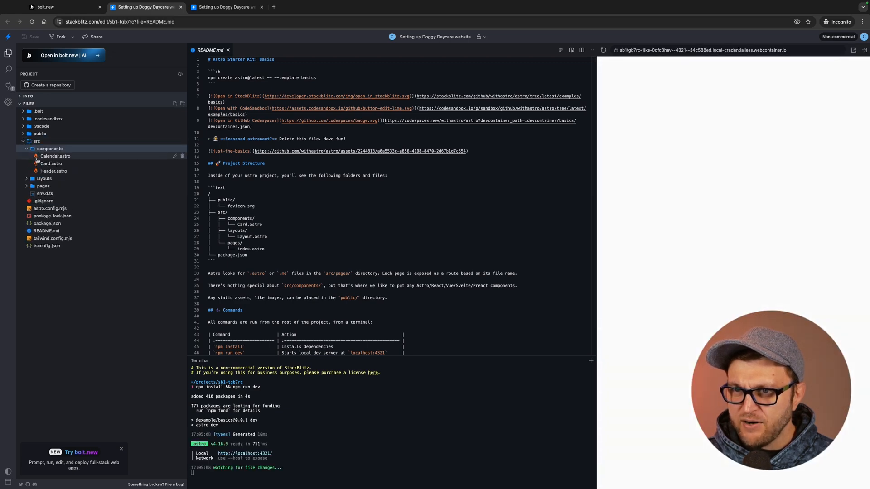
pyautogui.click(51, 163)
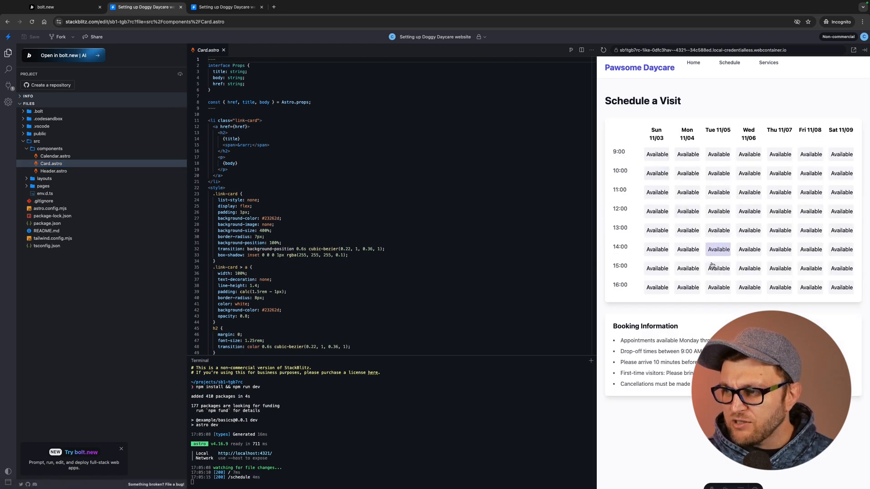
pyautogui.moveTo(688, 212)
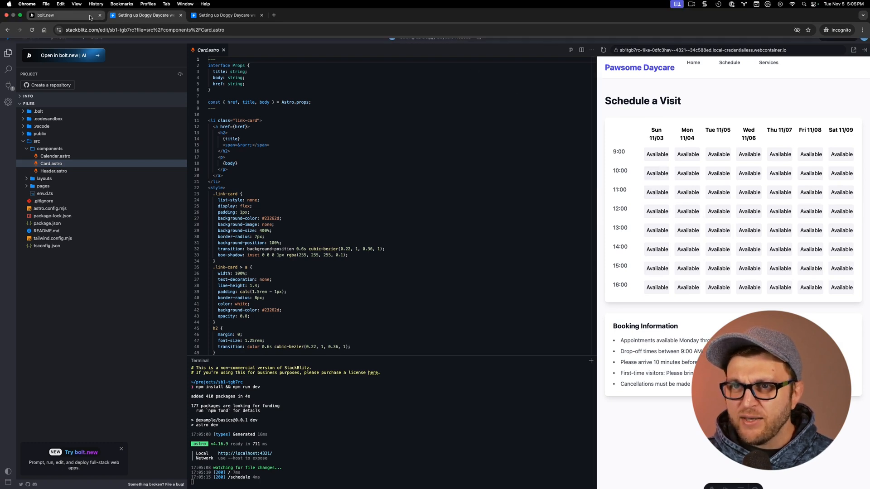
pyautogui.click(62, 8)
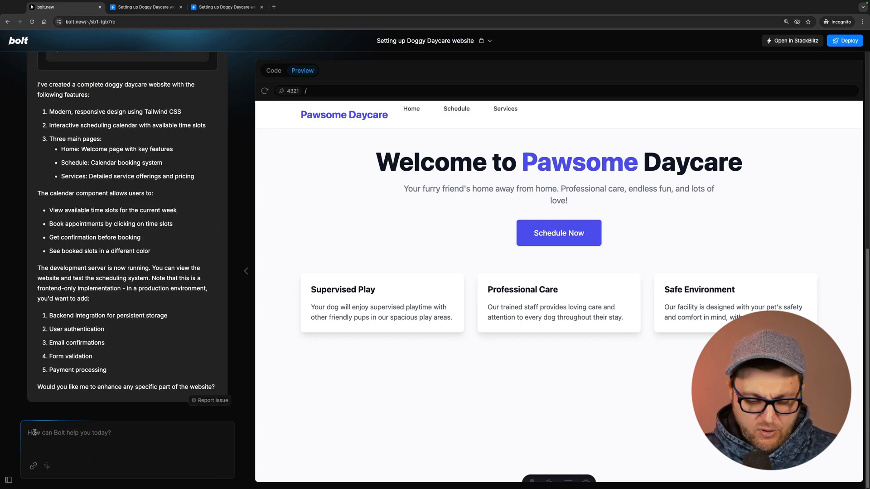
# - Send the follow-up 'Next js and style using shadcn ui components' to Bolt
pyautogui.write('Next')
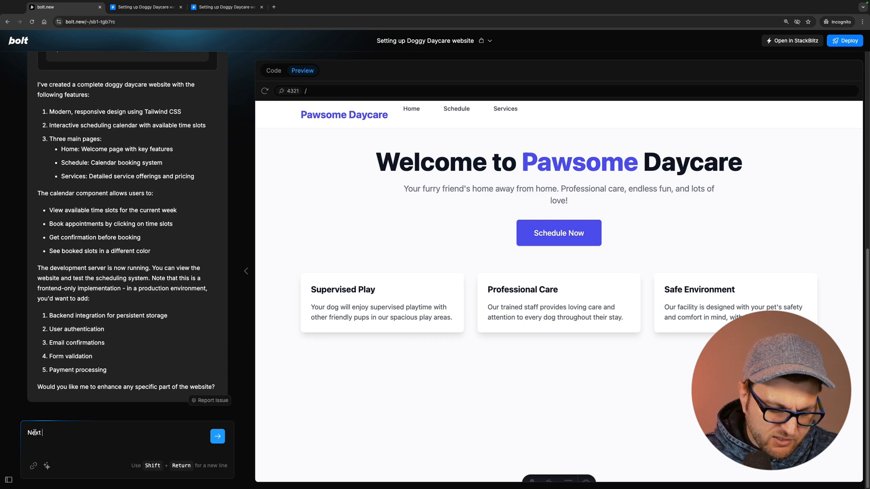
pyautogui.write('js and sty')
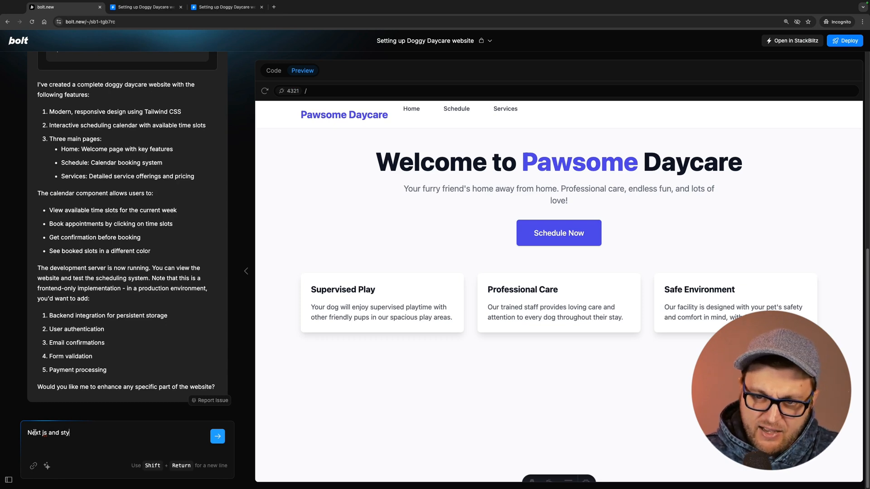
pyautogui.write('le usin')
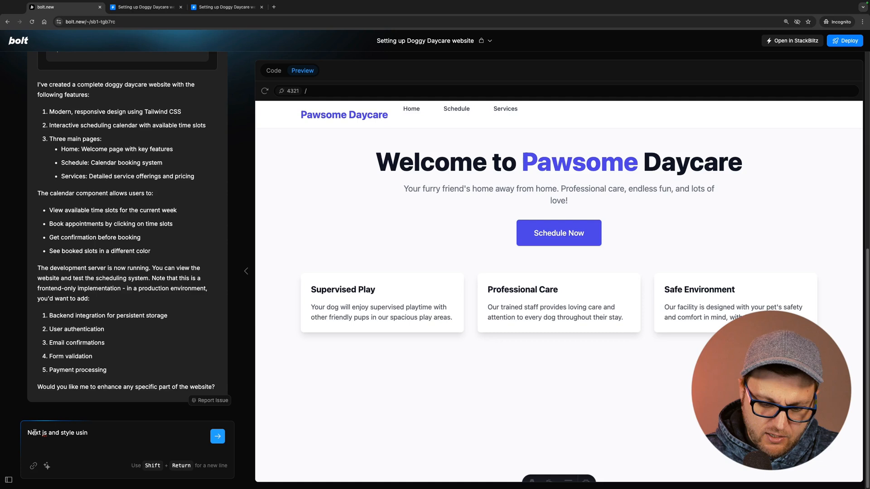
pyautogui.write('g shadcn')
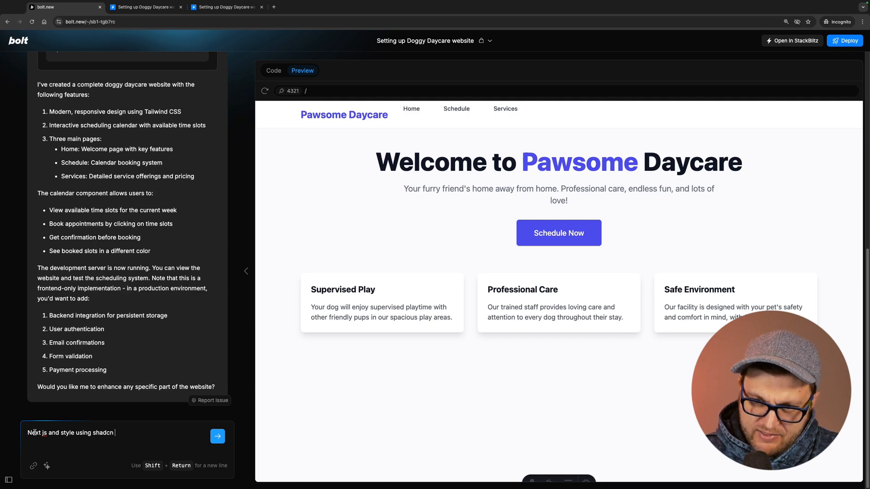
pyautogui.write('ui')
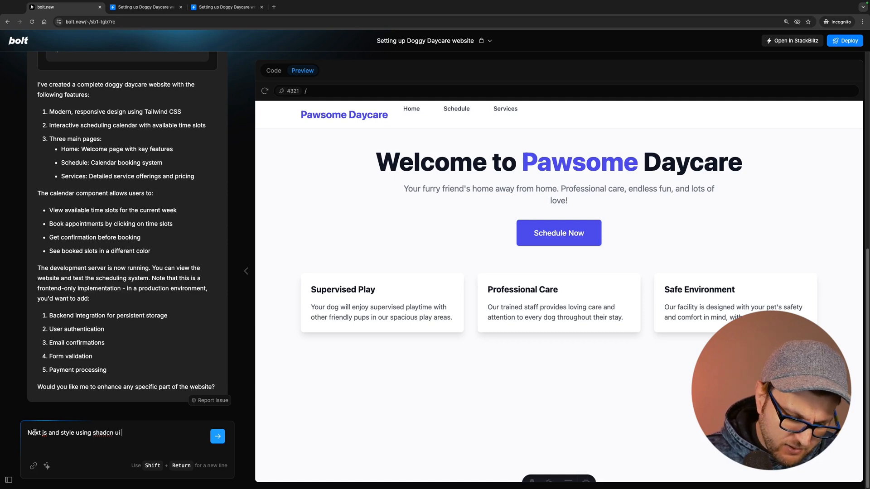
pyautogui.write('compone')
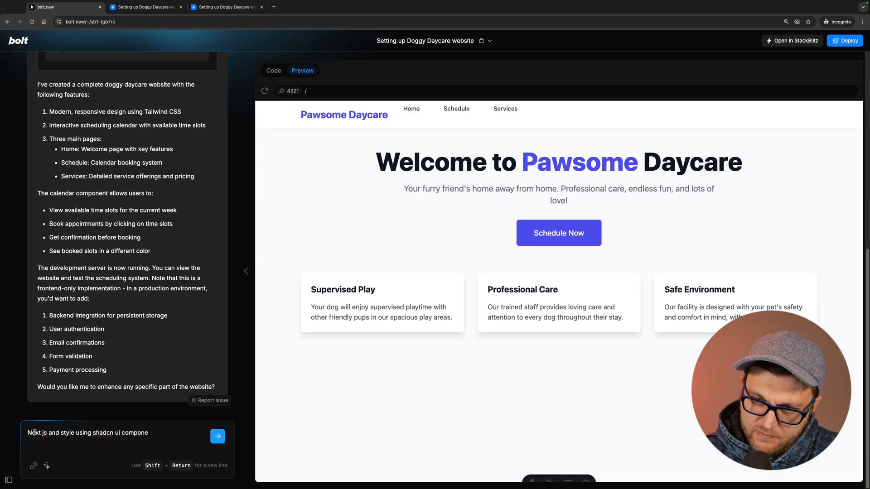
pyautogui.click(217, 436)
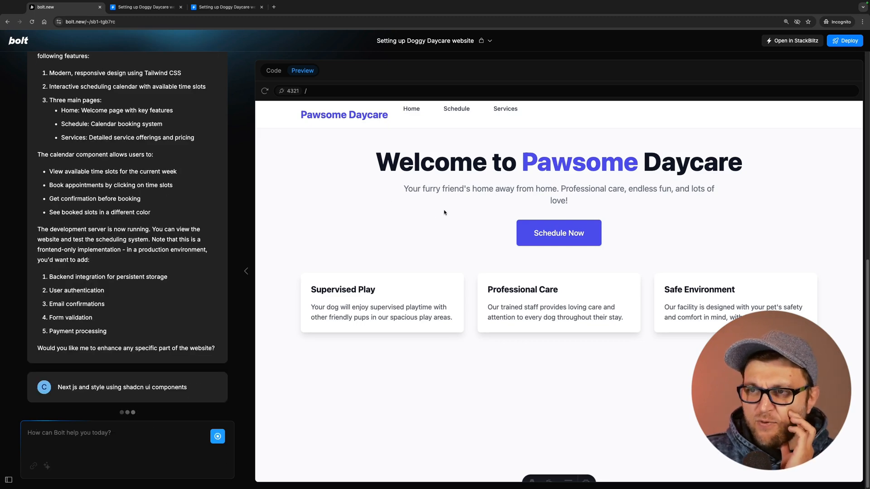
pyautogui.moveTo(304, 134)
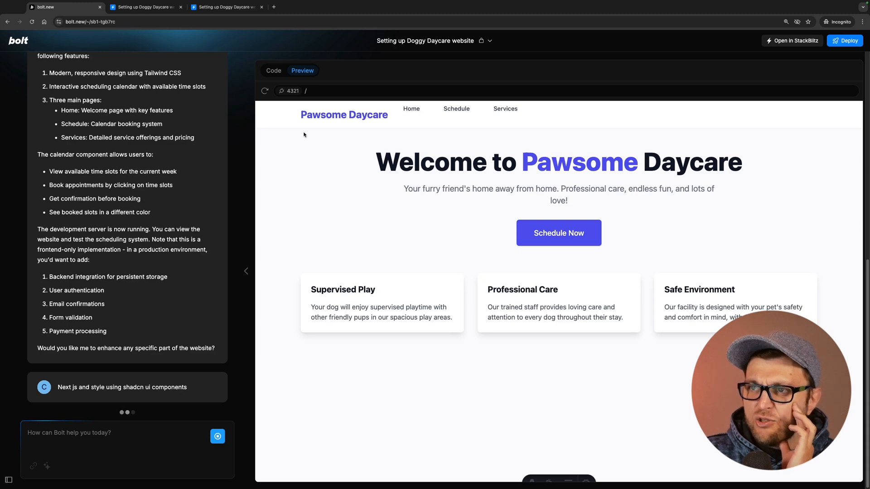
pyautogui.click(273, 70)
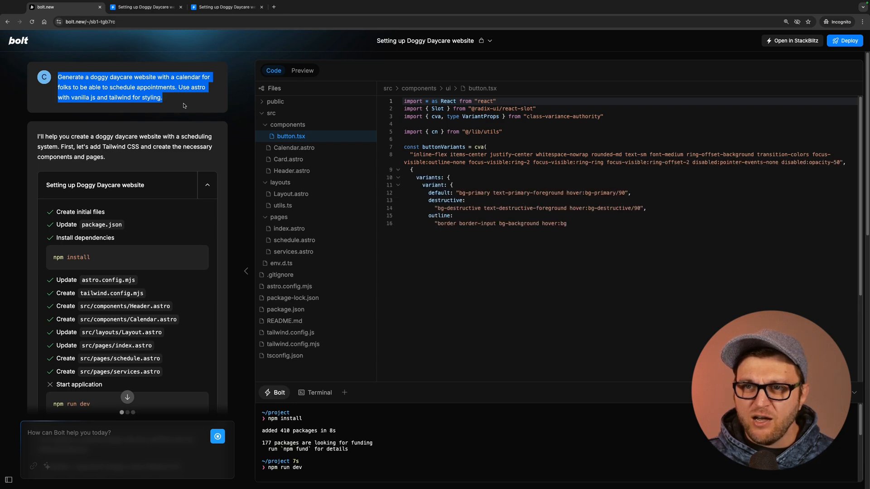
# - Review the file tree gaining layout.tsx, button.tsx and calendar.tsx, then start a new browser tab
pyautogui.scroll(-3)
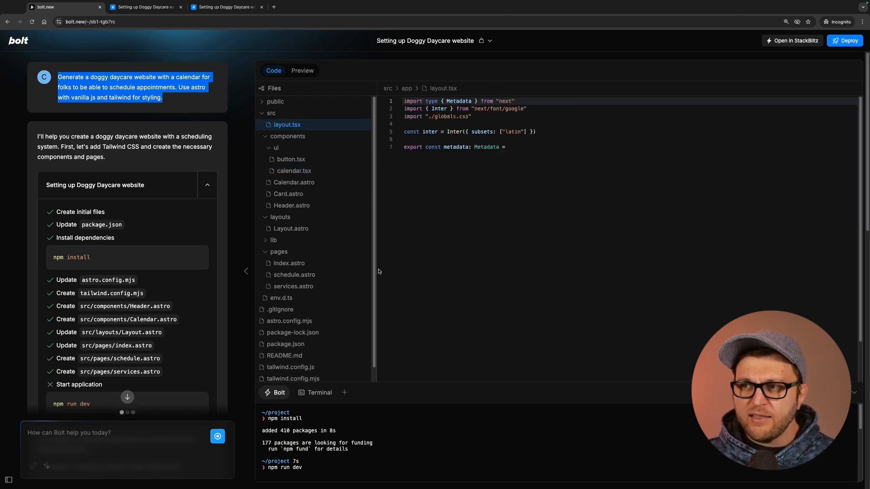
pyautogui.click(354, 6)
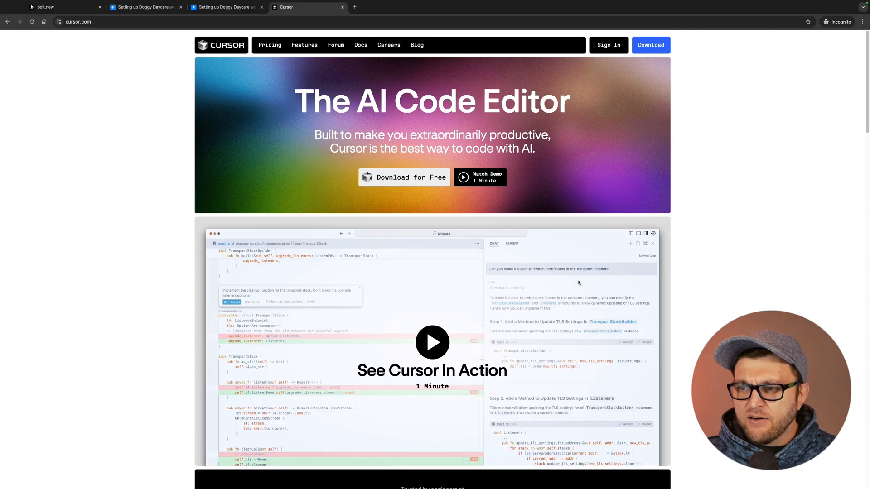
# - Scroll the Cursor AI Code Editor home page
pyautogui.scroll(-3)
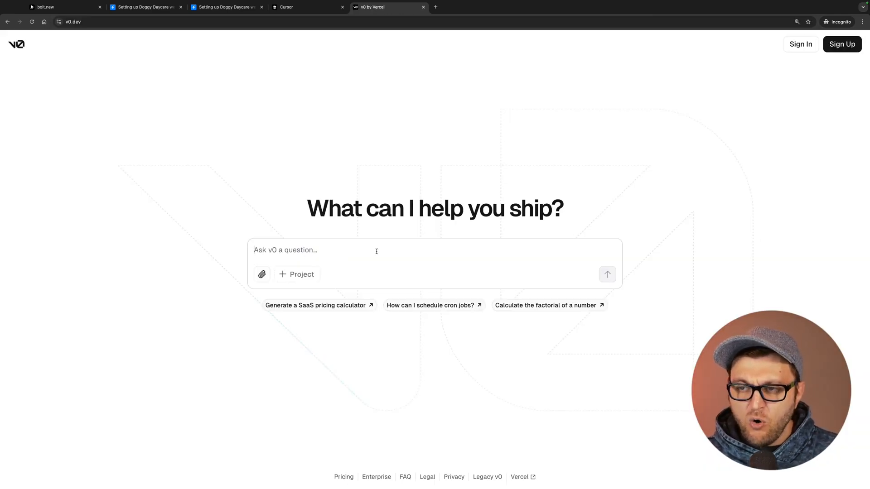
# - Ask v0 for a date-range-with-times calendar form for dog daycare using shadcn ui and Next
pyautogui.write('generate a calander form to allow me to select a range of dates with times for my doggy daycare business use shadcn ui and next')
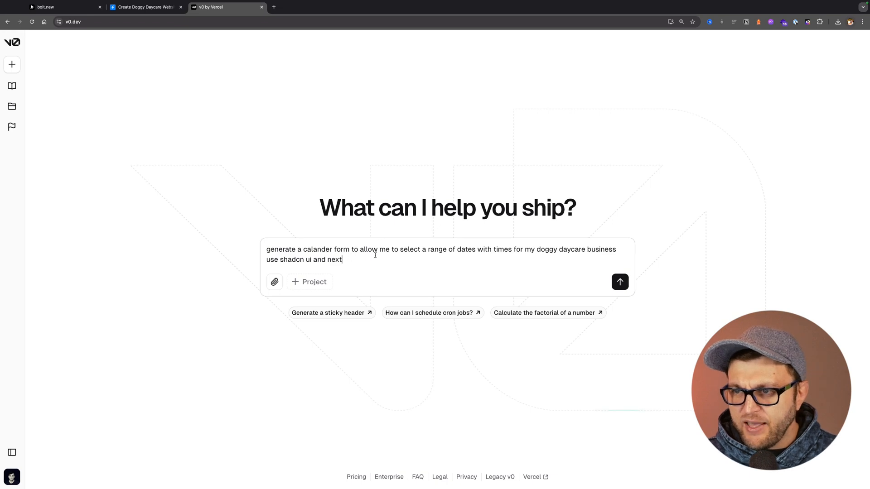
pyautogui.moveTo(451, 260)
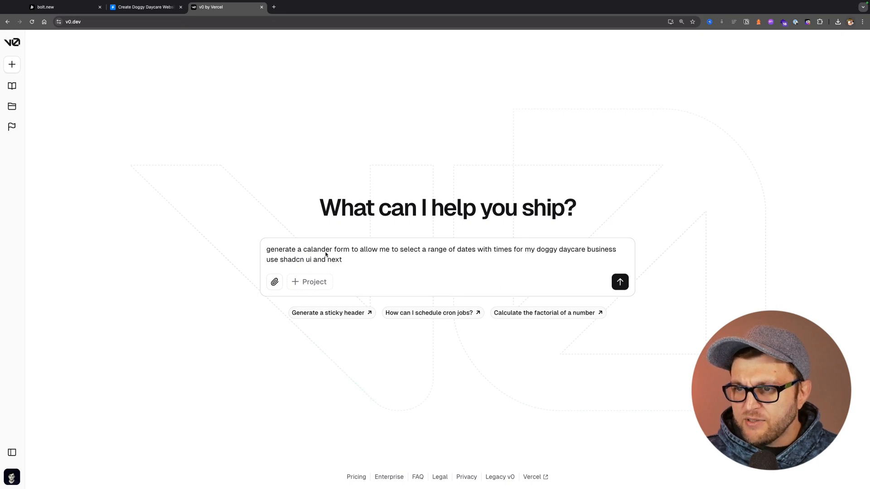
pyautogui.click(619, 281)
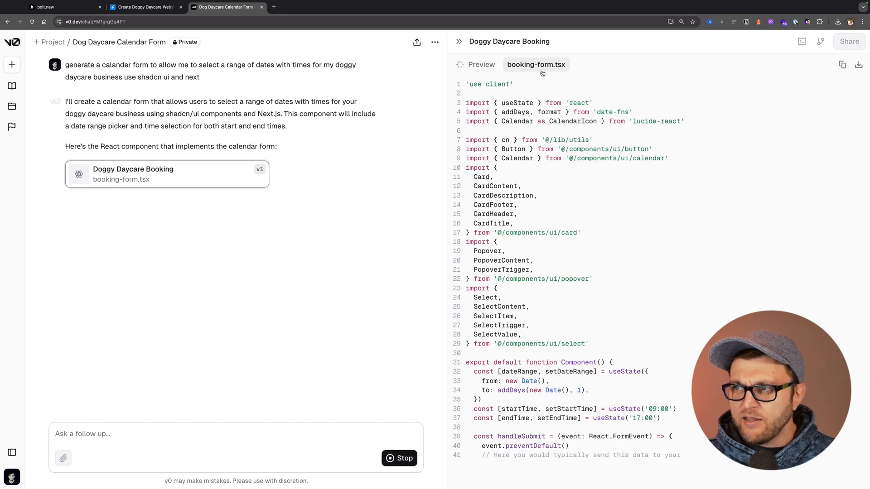
# - Preview the Doggy Daycare Booking form and select the Nov 5 – Nov 15 date range
pyautogui.click(480, 64)
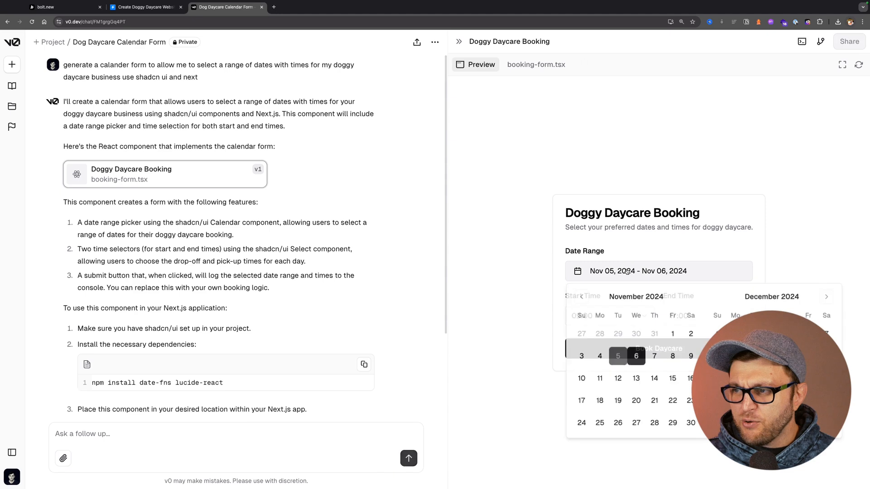
pyautogui.click(617, 379)
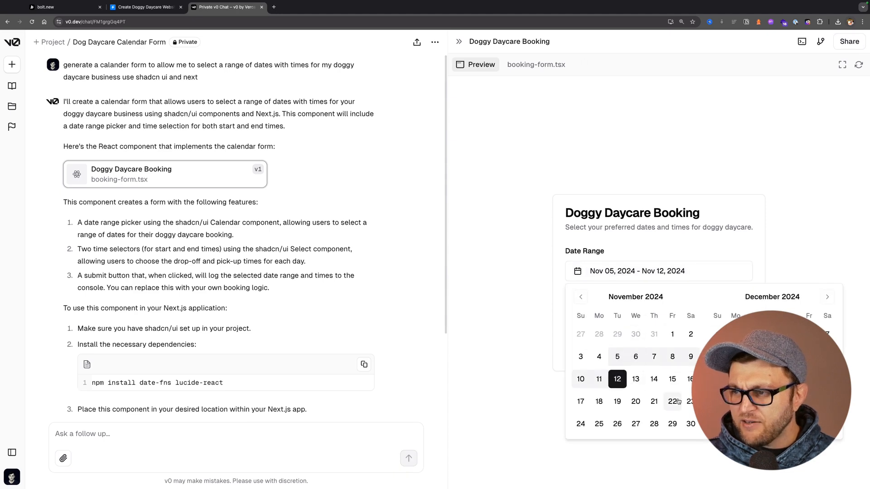
pyautogui.click(617, 357)
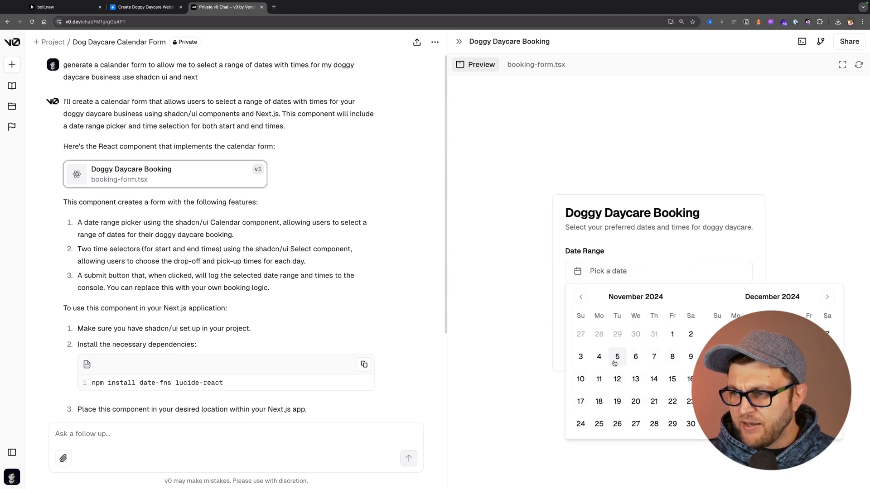
pyautogui.click(617, 356)
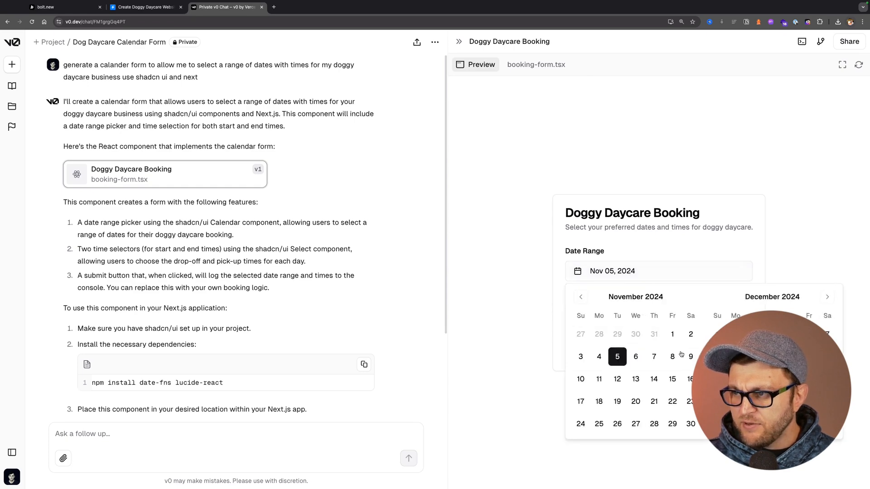
pyautogui.click(672, 378)
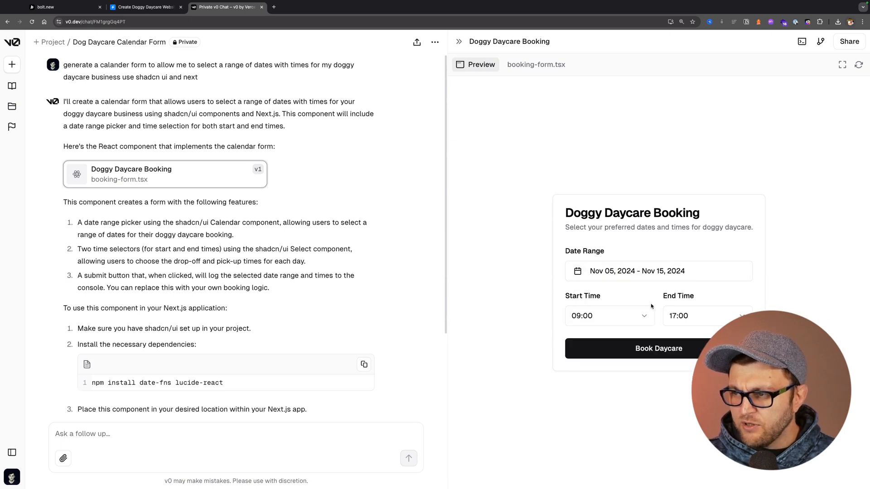
pyautogui.moveTo(635, 346)
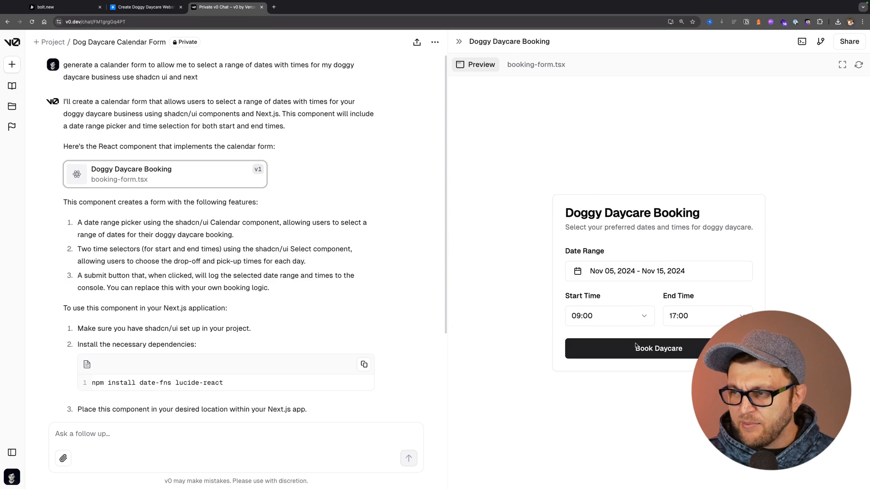
pyautogui.moveTo(537, 83)
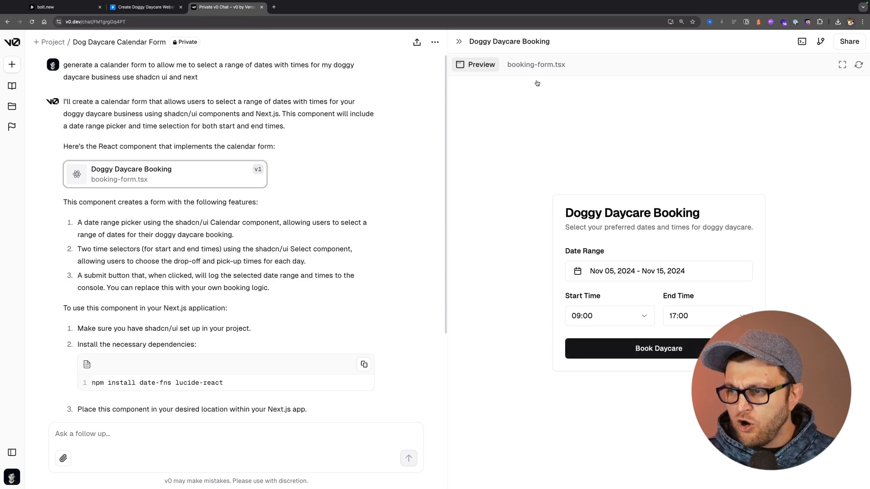
# - Review booking-form.tsx source and its rendered preview in v0, then return to the Bolt.new tab
pyautogui.click(535, 64)
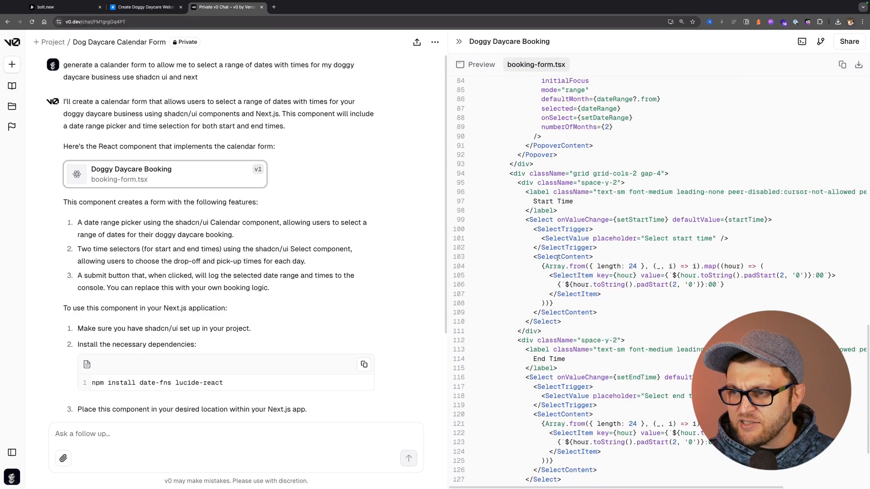
pyautogui.scroll(3)
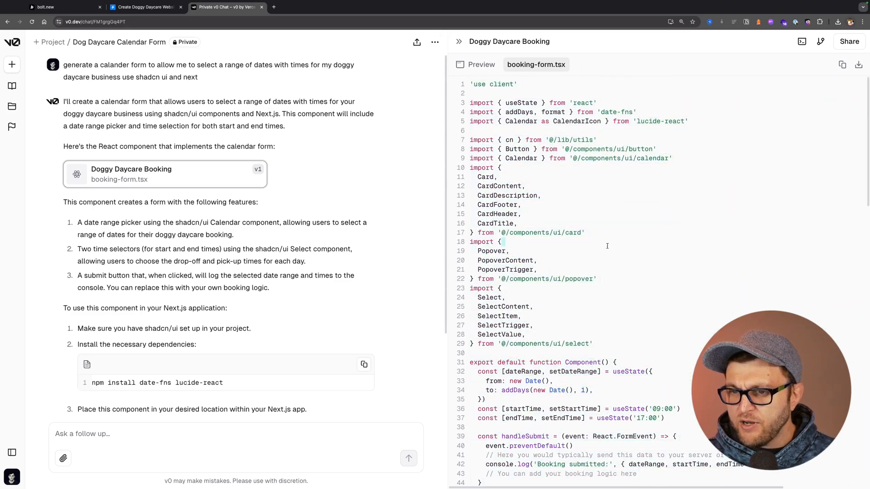
pyautogui.click(480, 65)
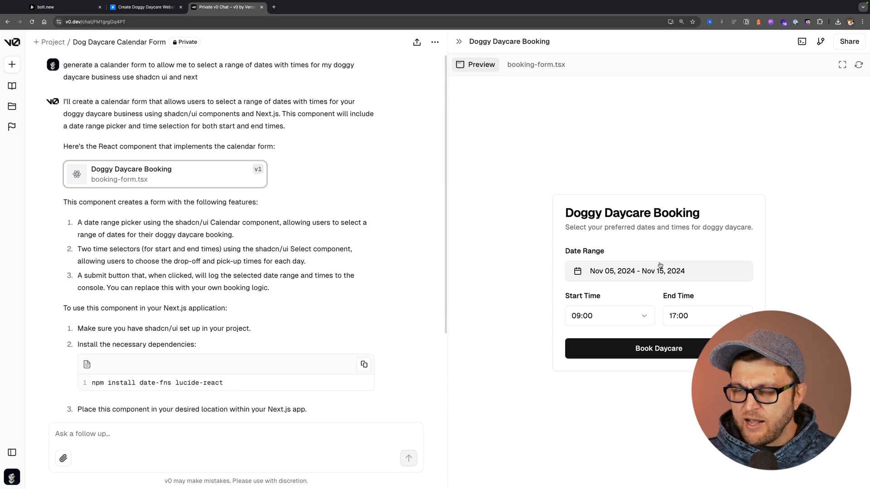
pyautogui.click(62, 7)
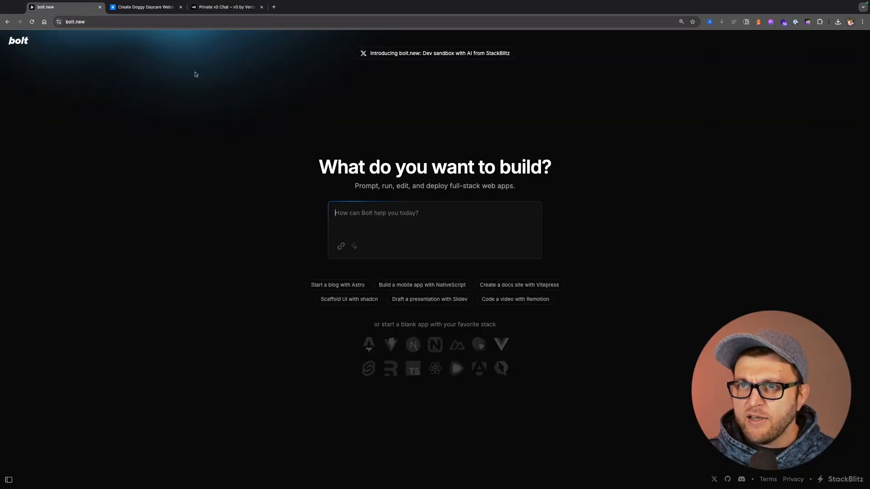
pyautogui.moveTo(219, 58)
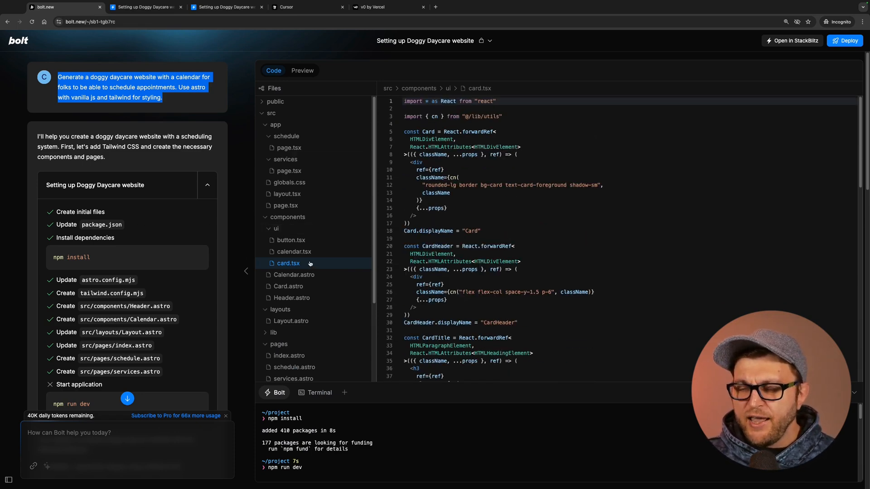
# - Scroll through the Doggy Daycare project's file tree in Bolt.new
pyautogui.scroll(-3)
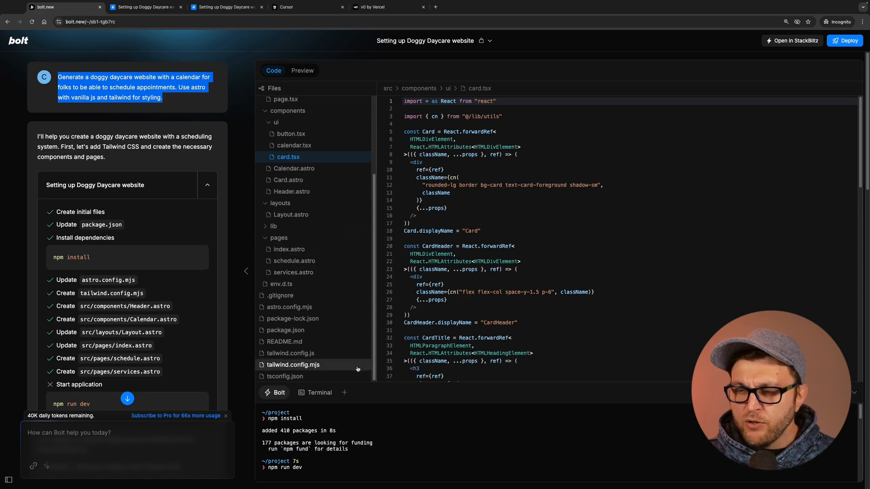
pyautogui.moveTo(293, 272)
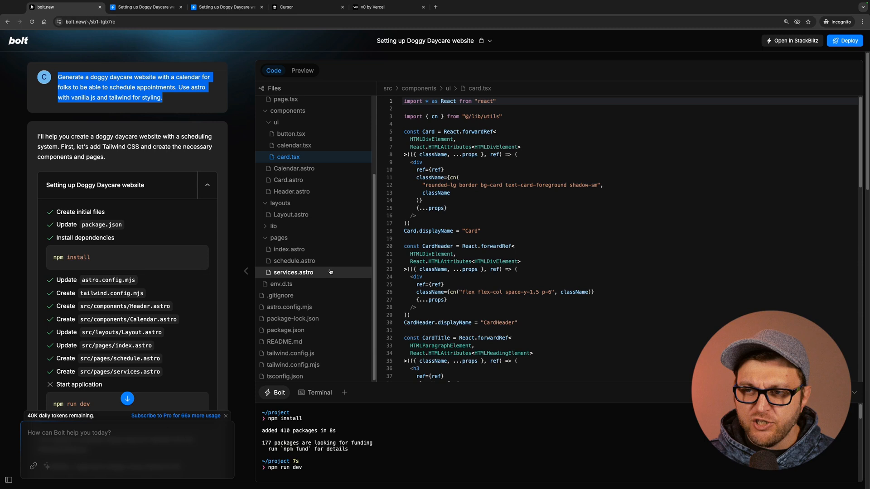
pyautogui.moveTo(358, 299)
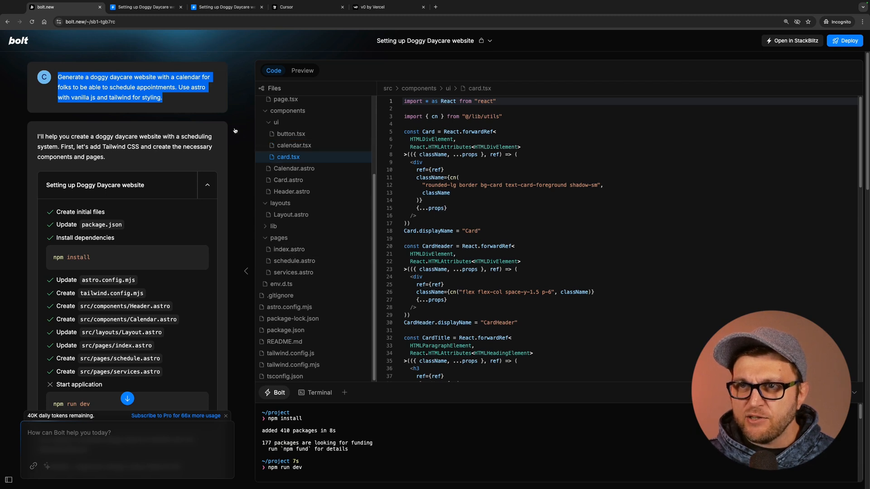
pyautogui.moveTo(184, 44)
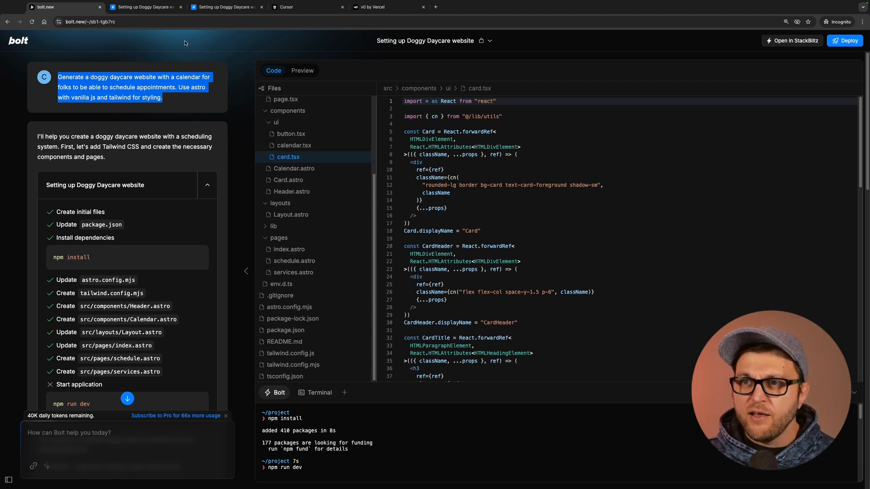
# - Show the Doggy Daycare preview, check the chat's end, and reload the blank preview page
pyautogui.click(302, 71)
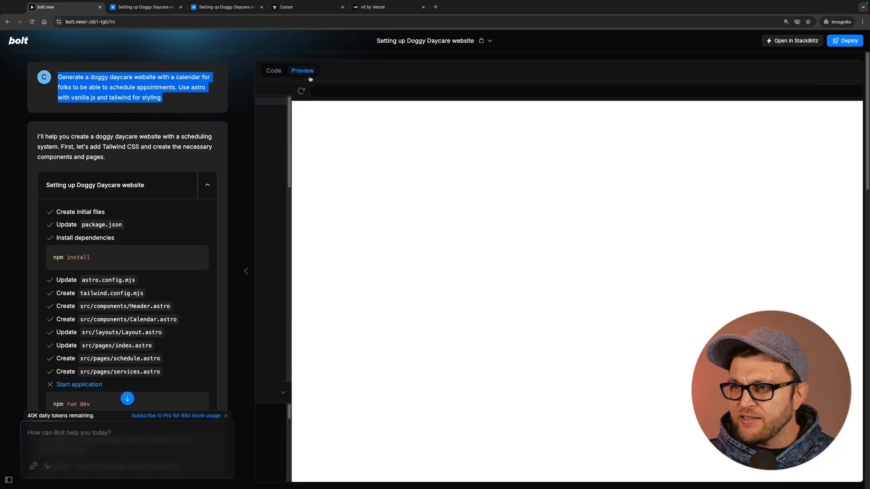
pyautogui.scroll(-3)
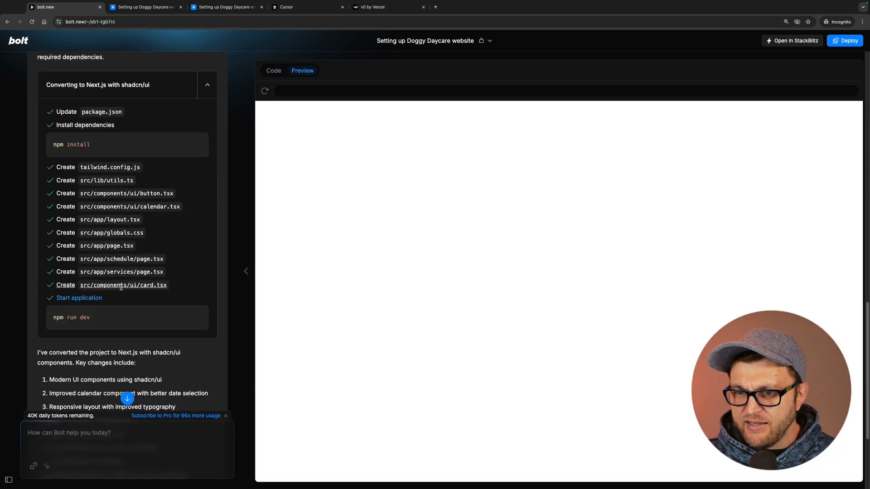
pyautogui.scroll(-3)
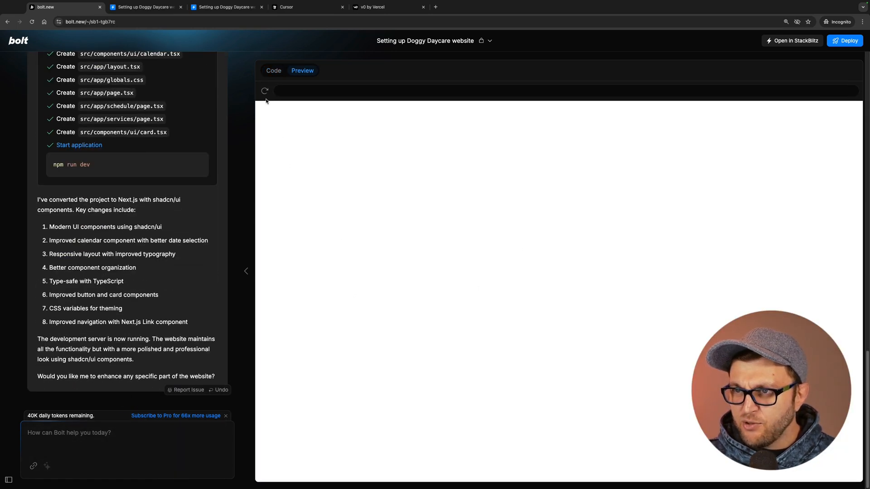
pyautogui.click(795, 40)
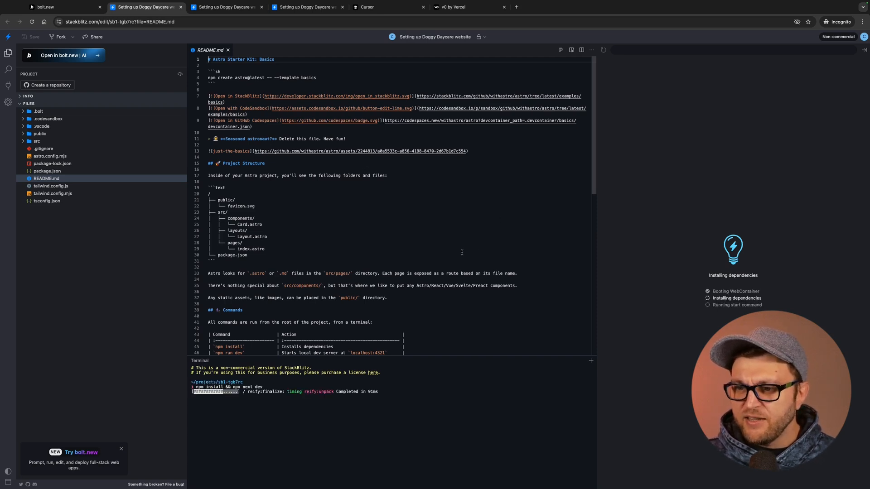
pyautogui.moveTo(447, 245)
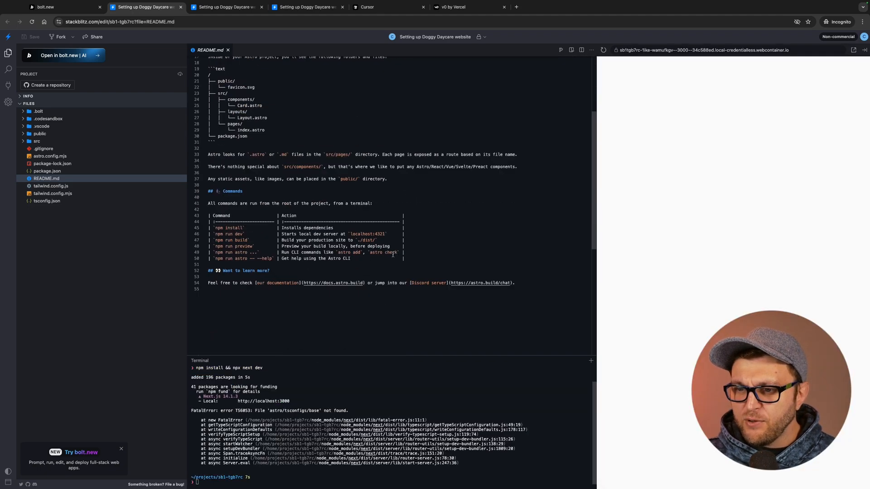
# - Read the StackBlitz terminal's missing astro tsconfig error, then move through the Cursor tab to v0
pyautogui.scroll(3)
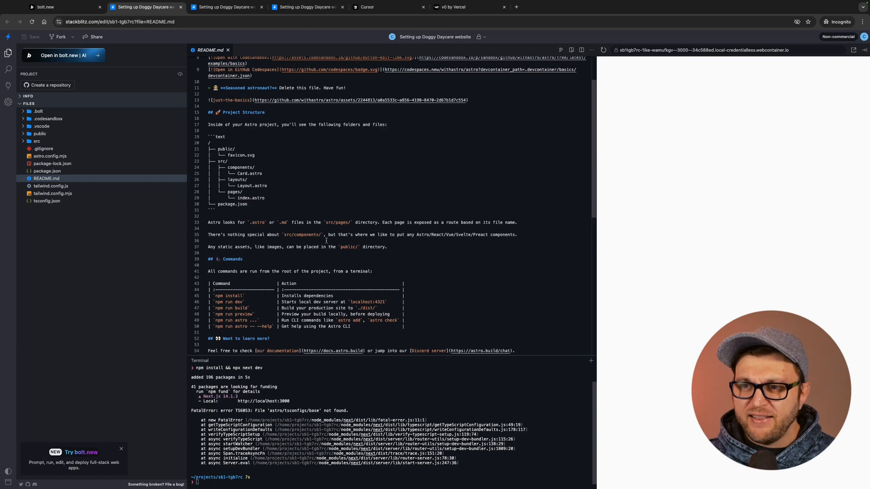
pyautogui.moveTo(363, 211)
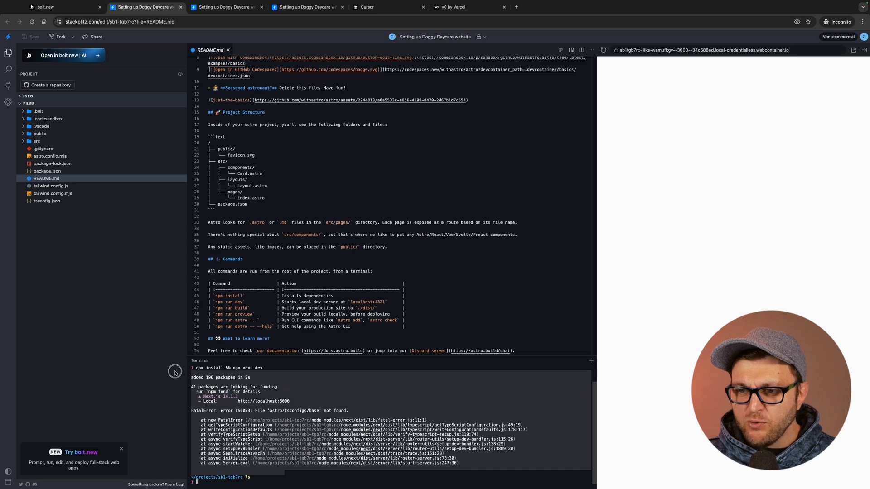
pyautogui.scroll(3)
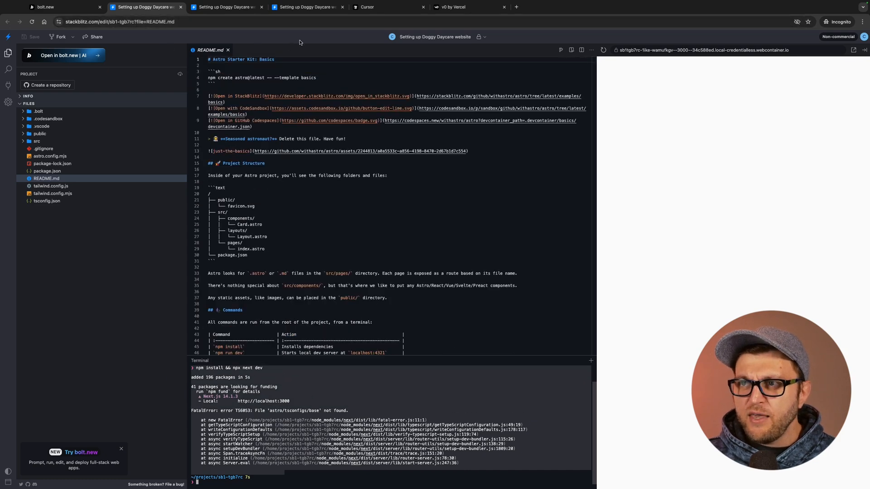
pyautogui.click(387, 6)
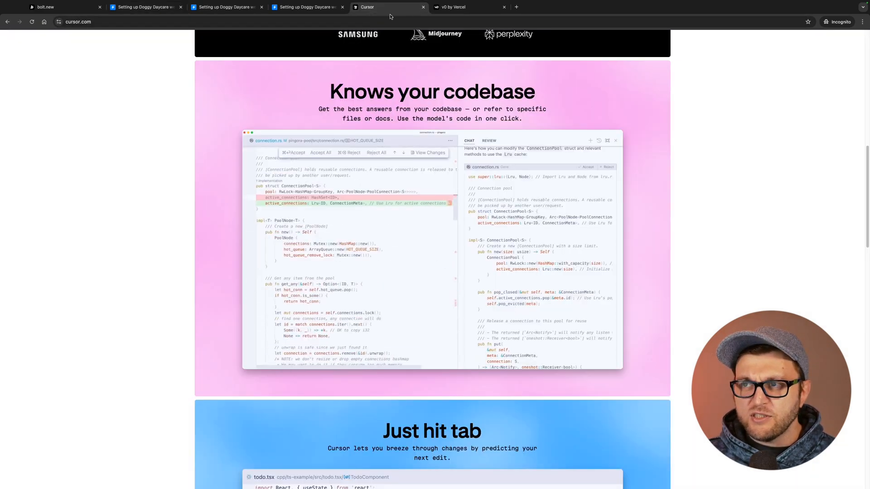
pyautogui.scroll(3)
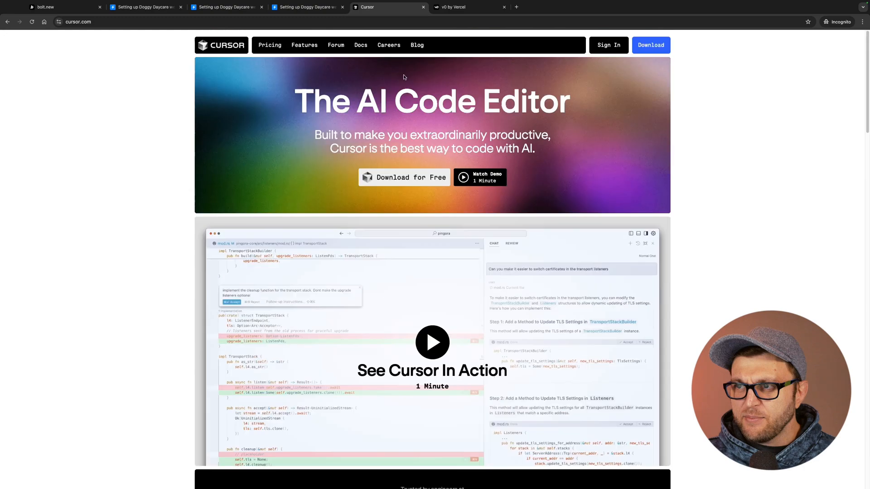
pyautogui.click(468, 6)
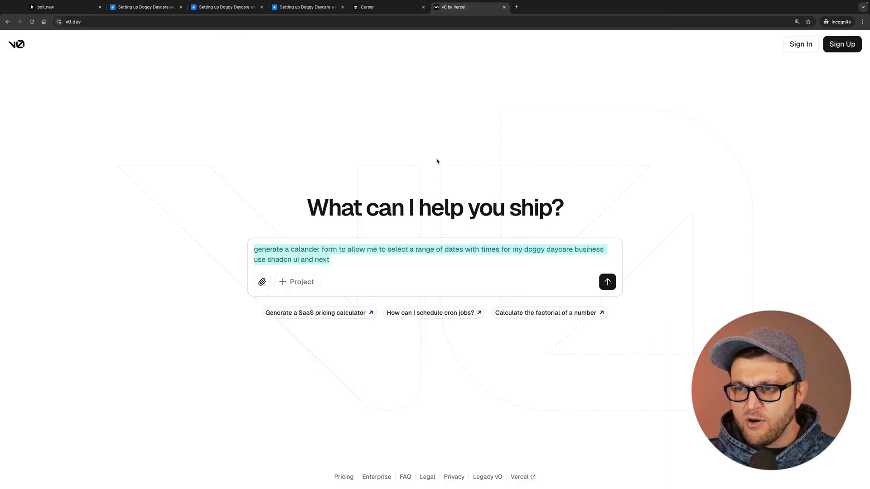
# - Reopen the Dog Daycare Calendar Form chat with its working booking form preview
pyautogui.click(606, 282)
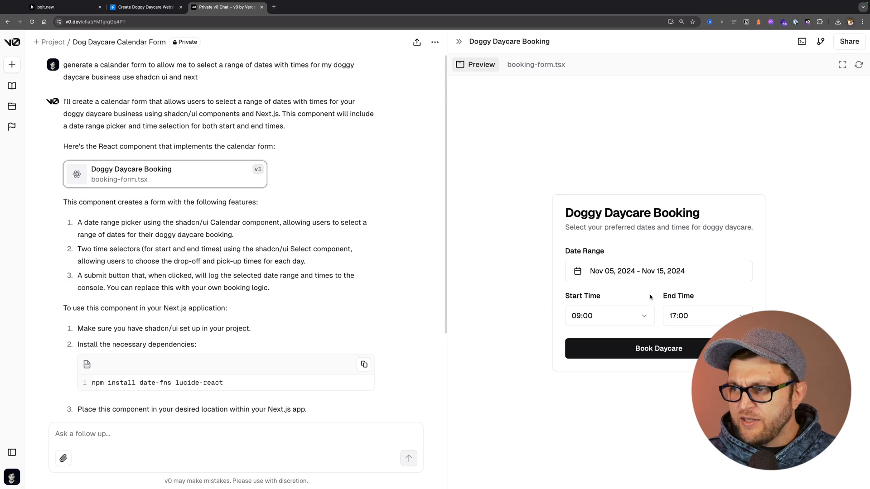
pyautogui.moveTo(608, 335)
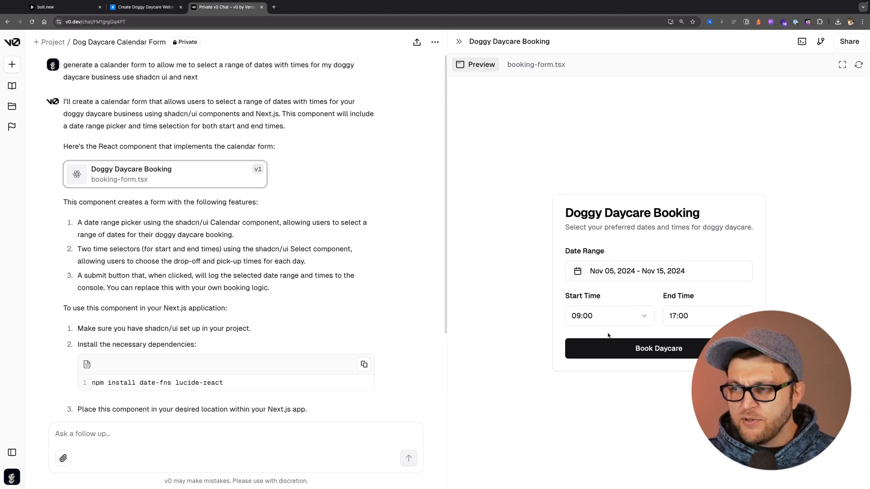
pyautogui.moveTo(619, 320)
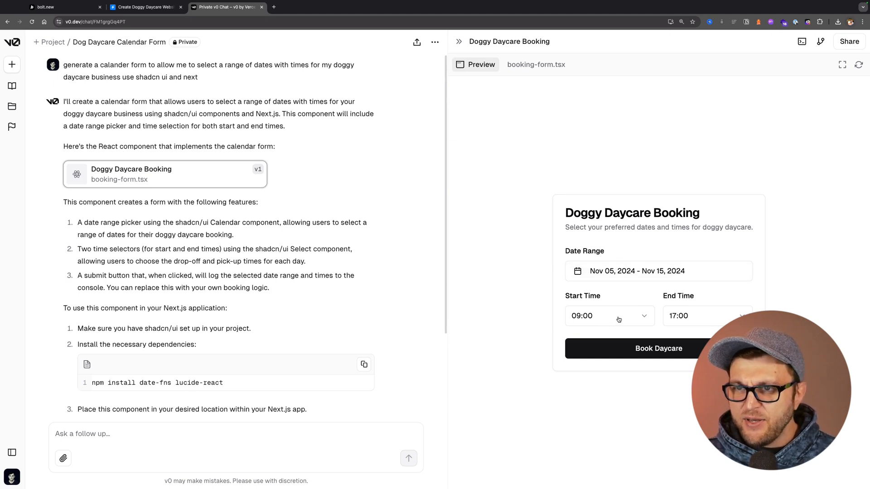
pyautogui.moveTo(619, 320)
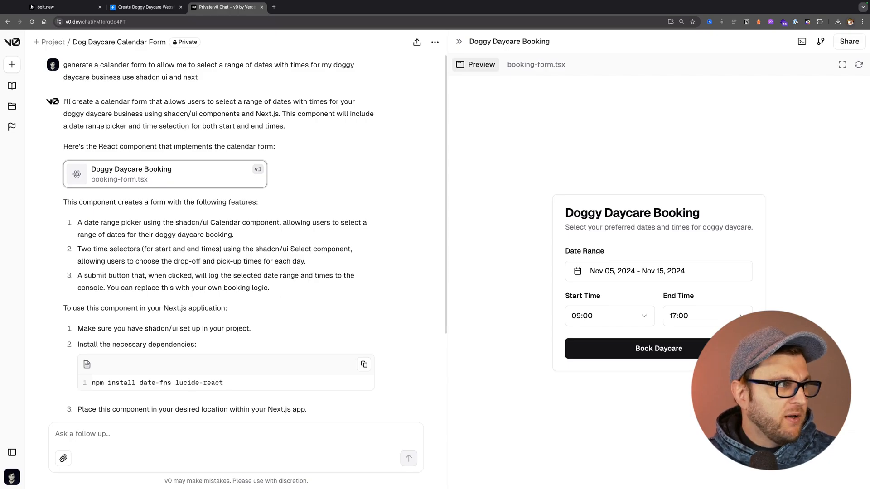